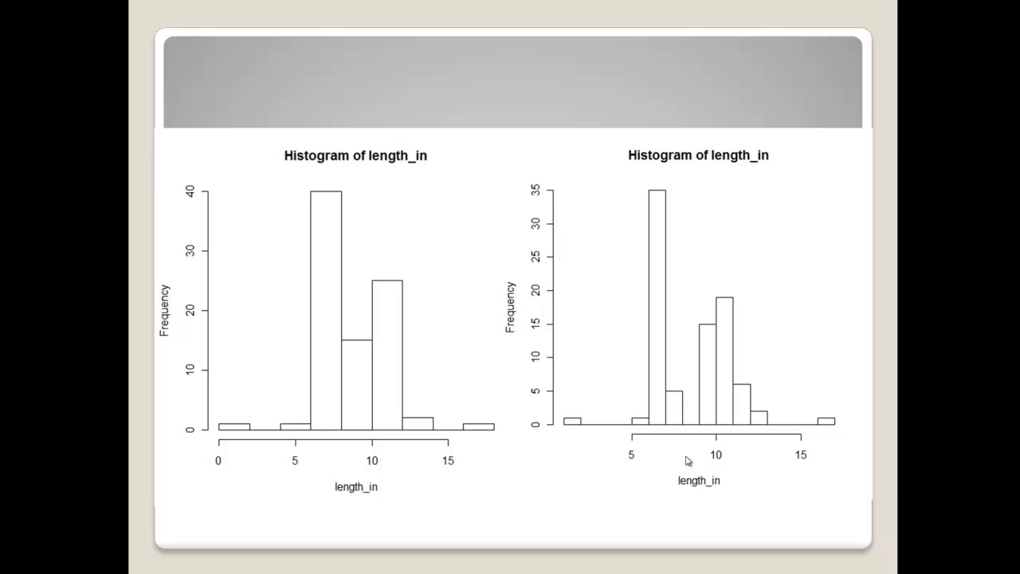
mouse_move(400, 343)
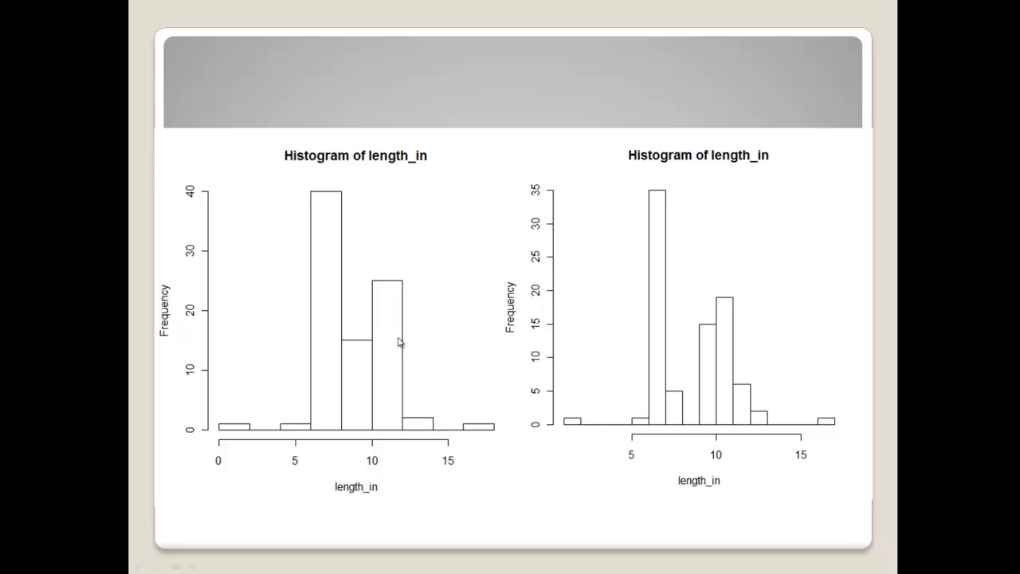
mouse_move(413, 185)
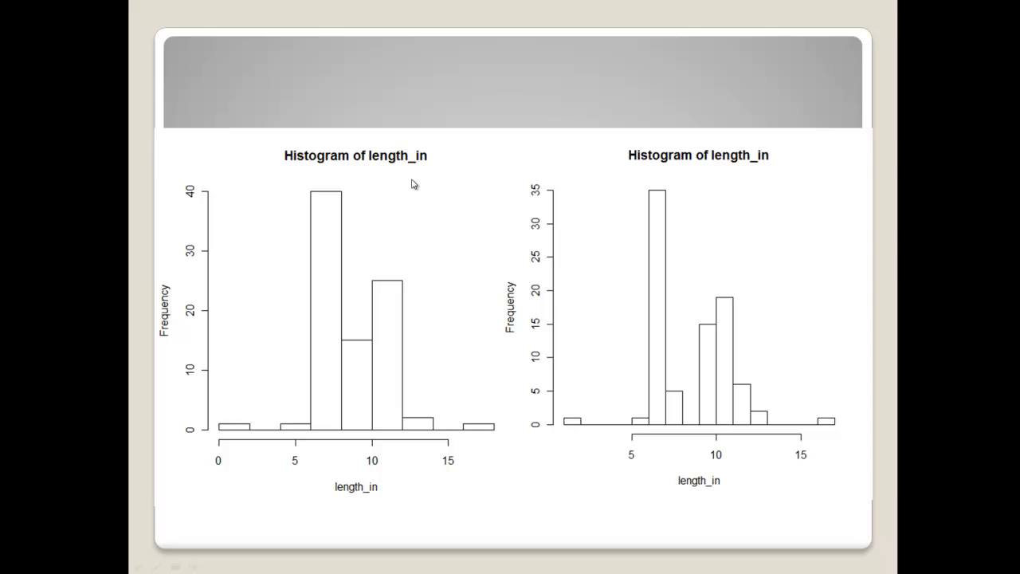
Step: Switch the slide show pointer to a pen for inking on the histogram slide
right_click(413, 183)
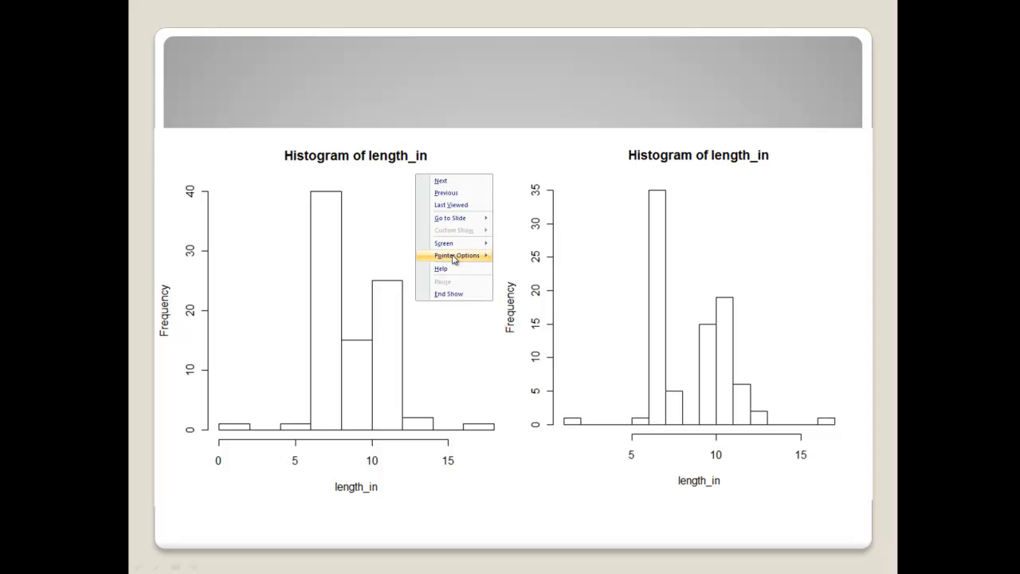
left_click(458, 255)
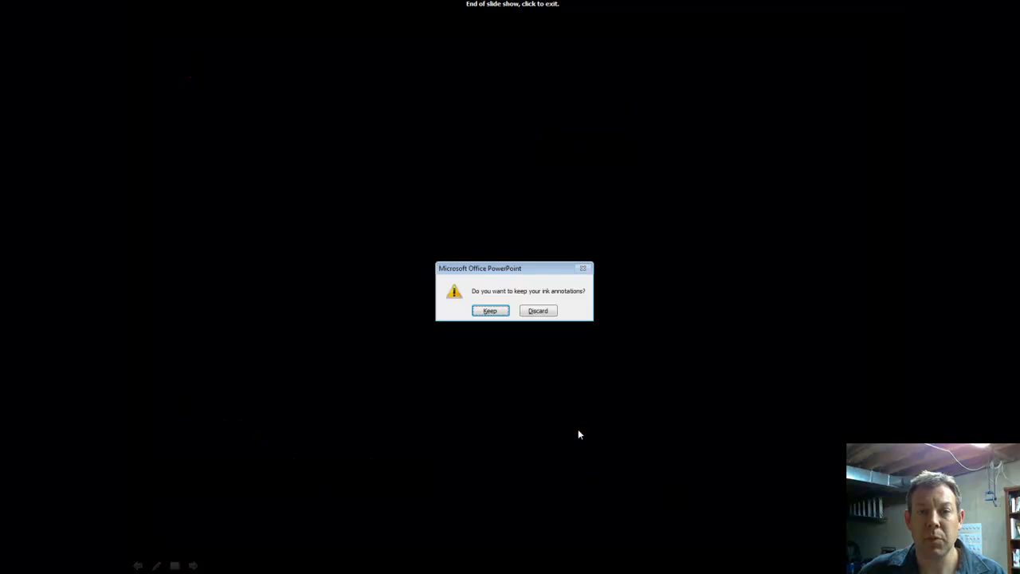
Step: Discard the ink annotations and exit the finished slide show
left_click(537, 311)
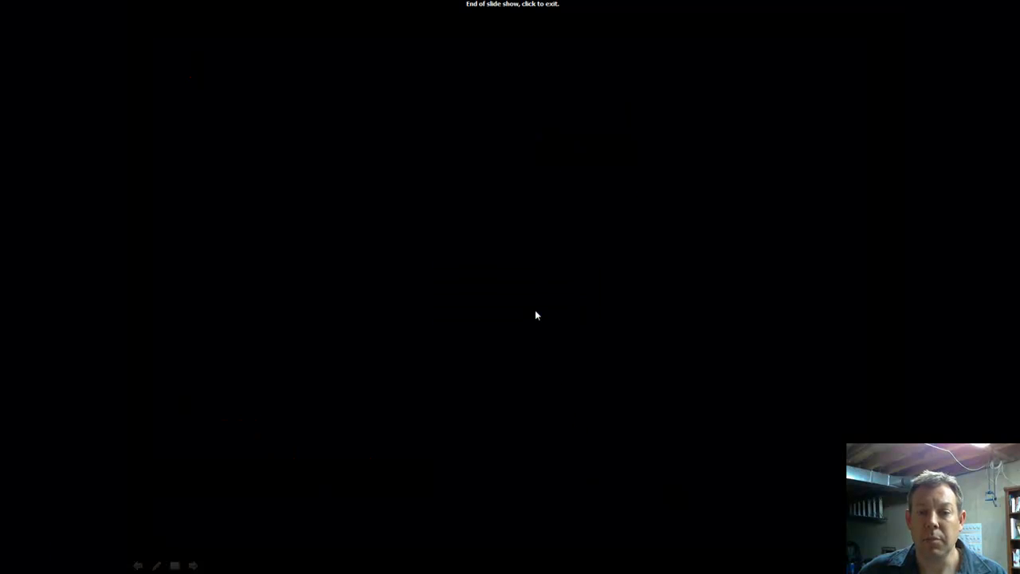
left_click(536, 315)
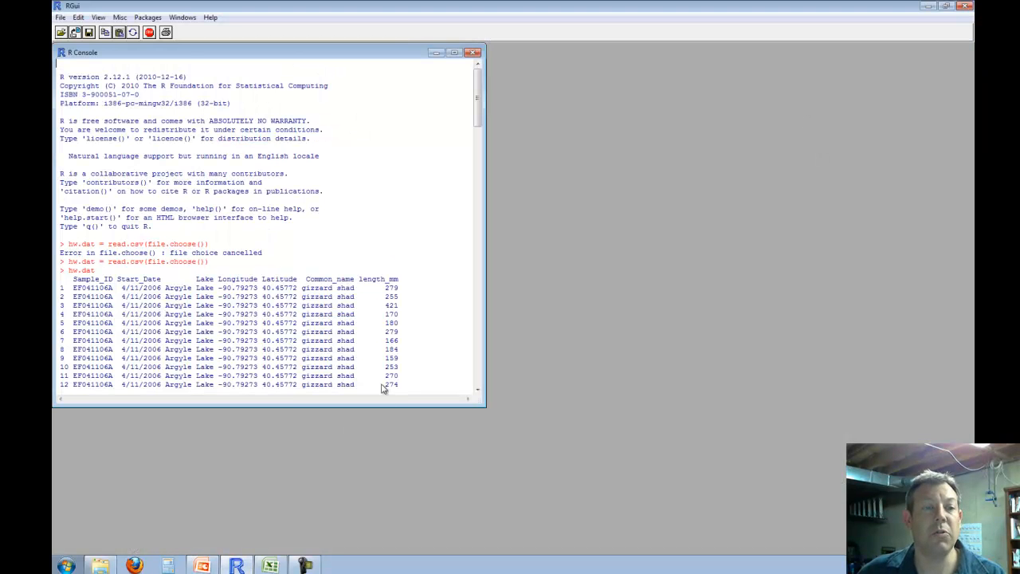
mouse_move(387, 271)
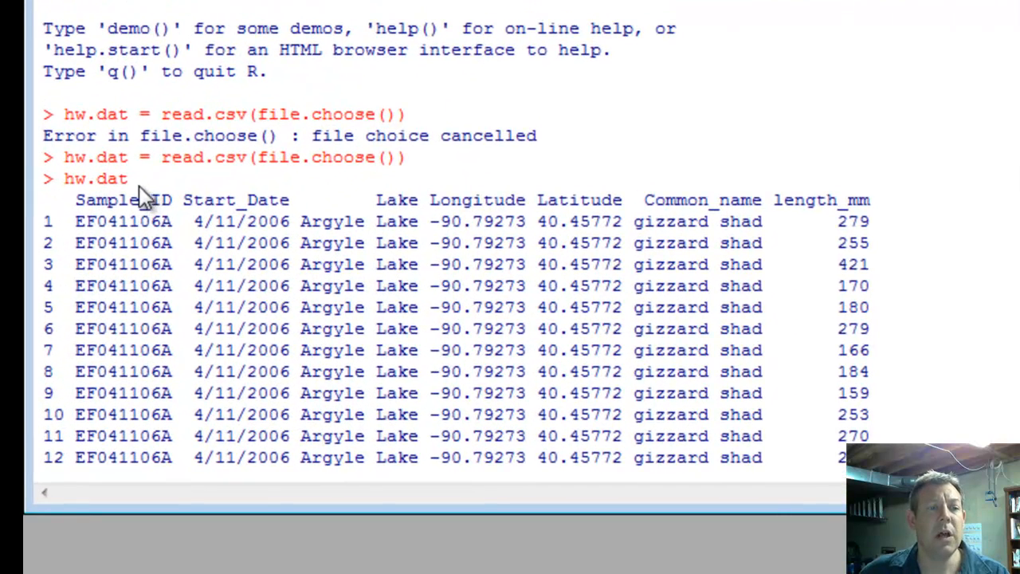
mouse_move(90, 198)
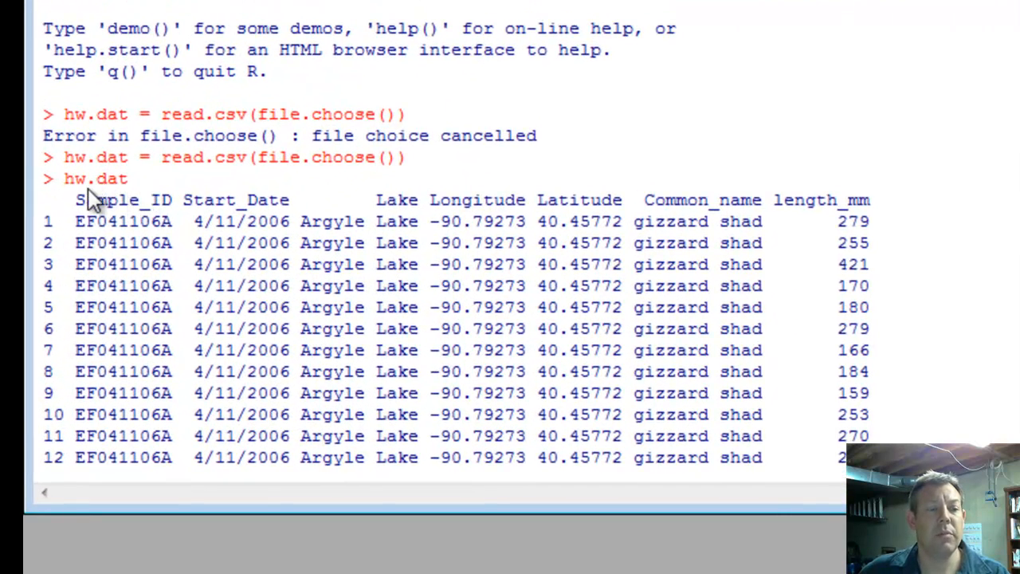
mouse_move(124, 199)
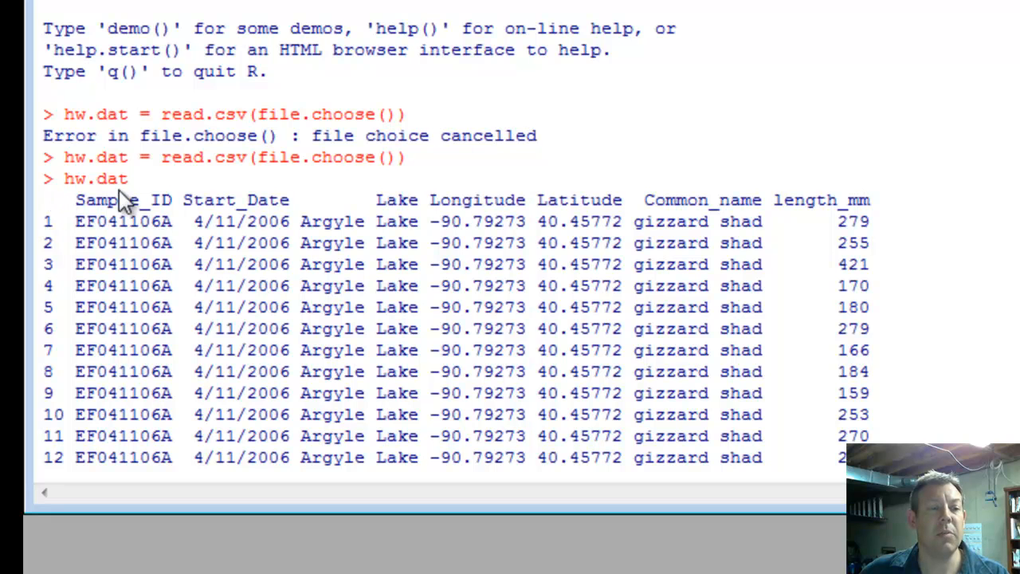
mouse_move(136, 199)
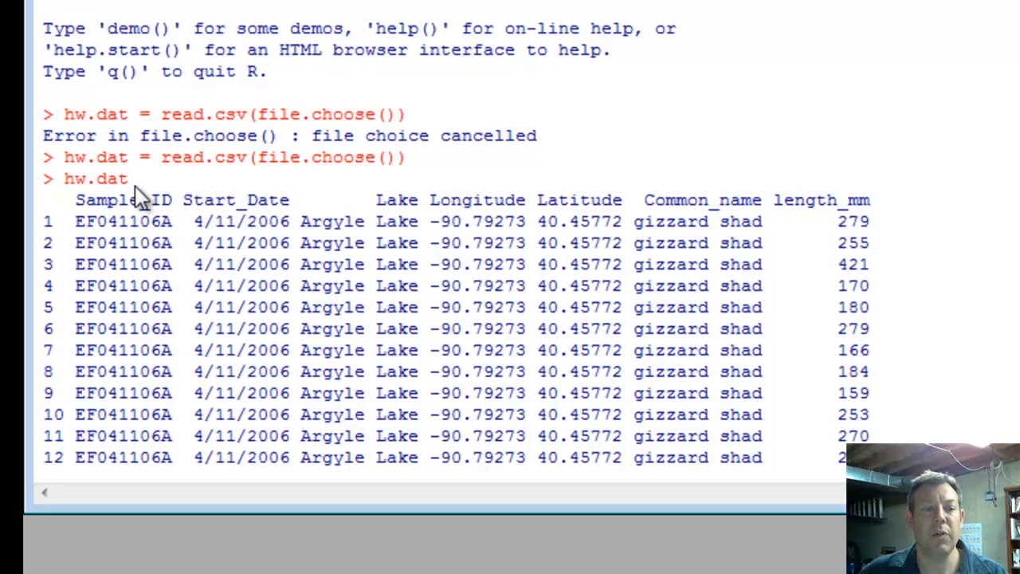
mouse_move(227, 263)
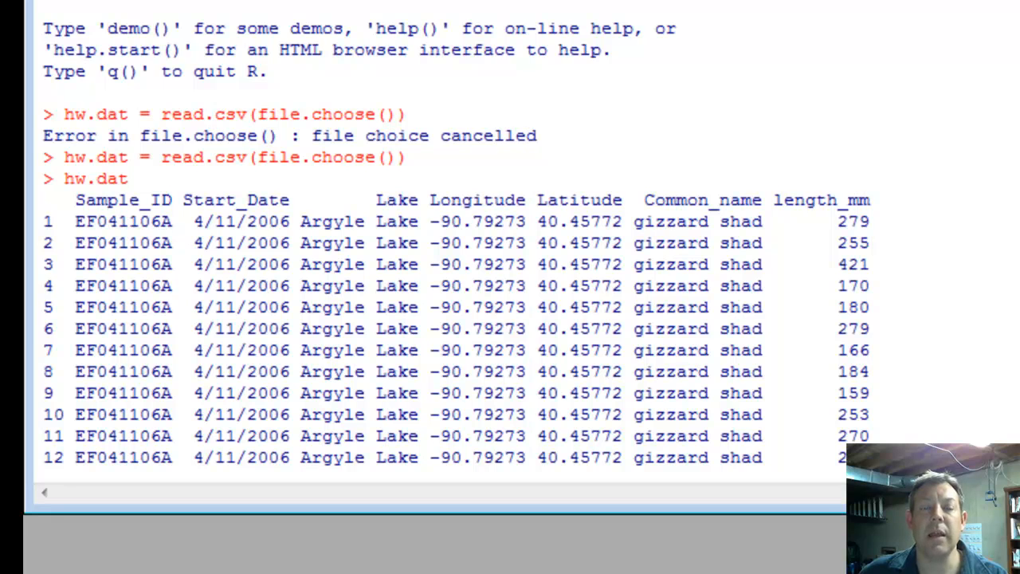
scroll("down", 3)
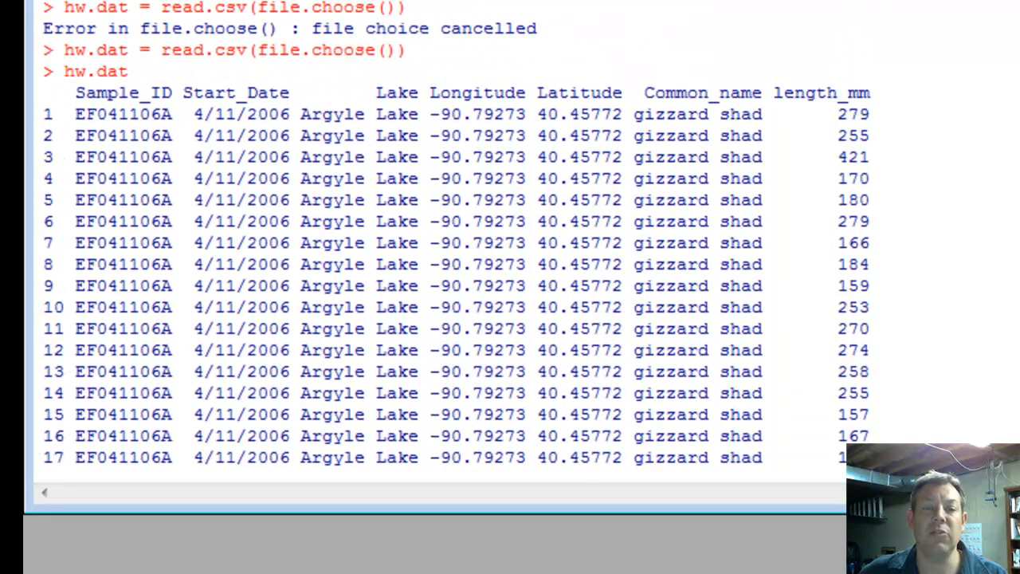
scroll("down", 3)
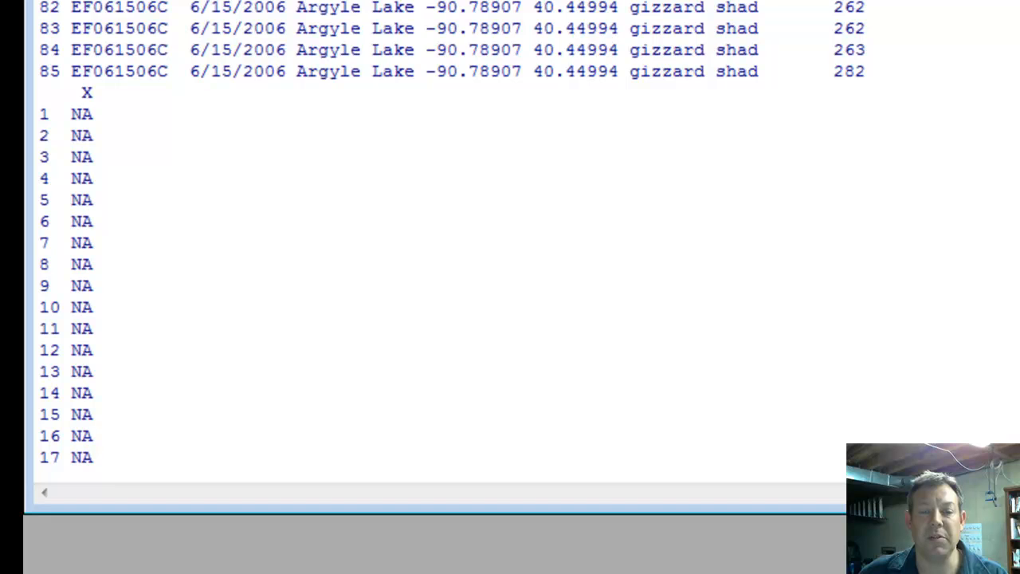
scroll("down", 3)
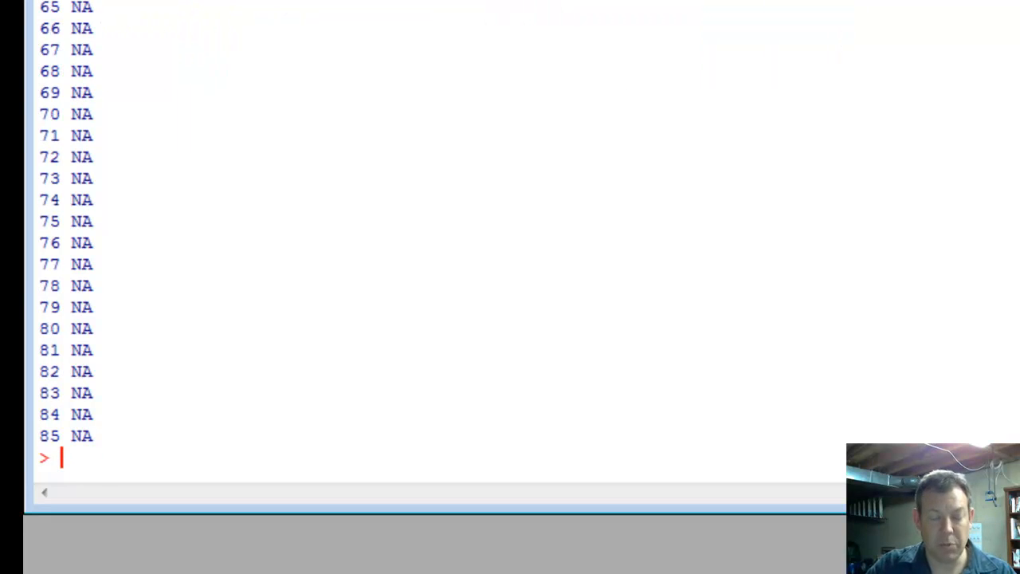
Step: Try hist(length_mm), then enter hist(hw.dat$length_mm) after the object-not-found error
type("hist")
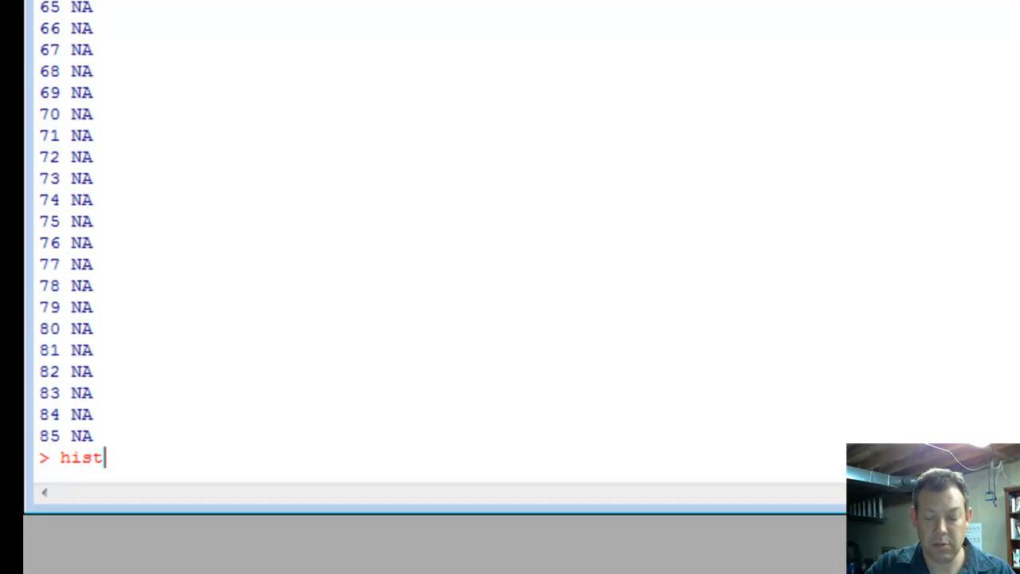
type("(length_mm")
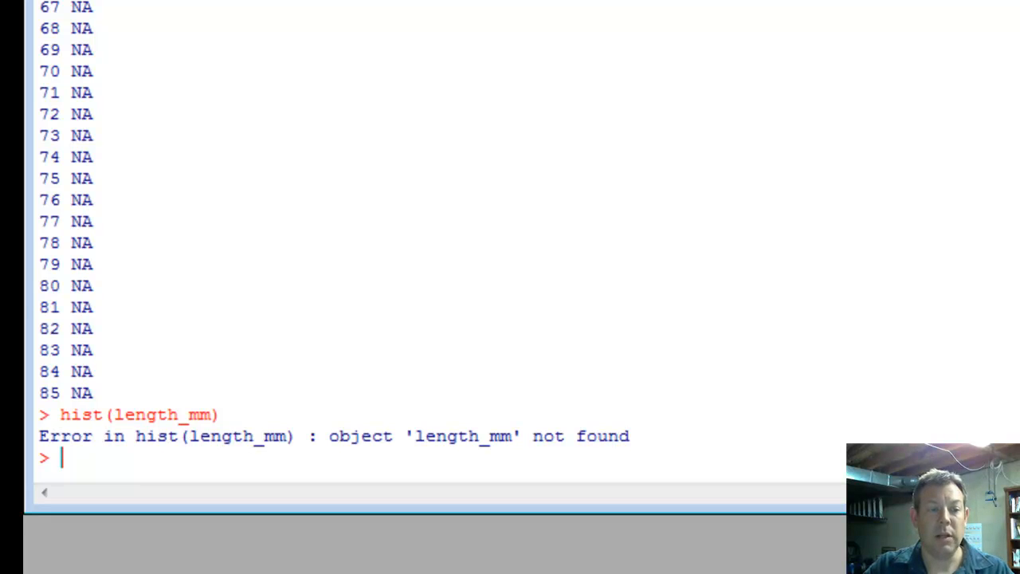
type("hist(")
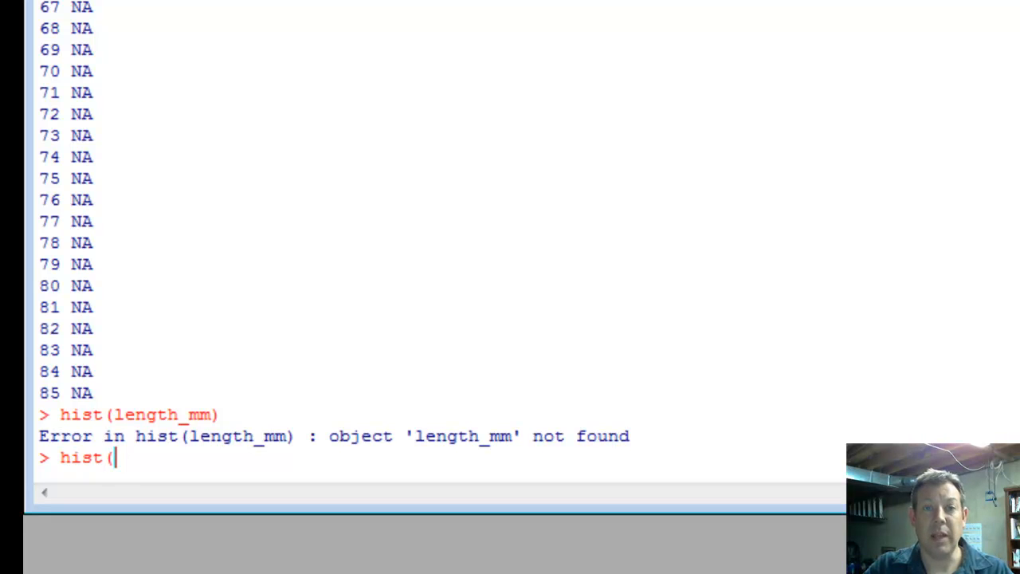
type("hw.dat")
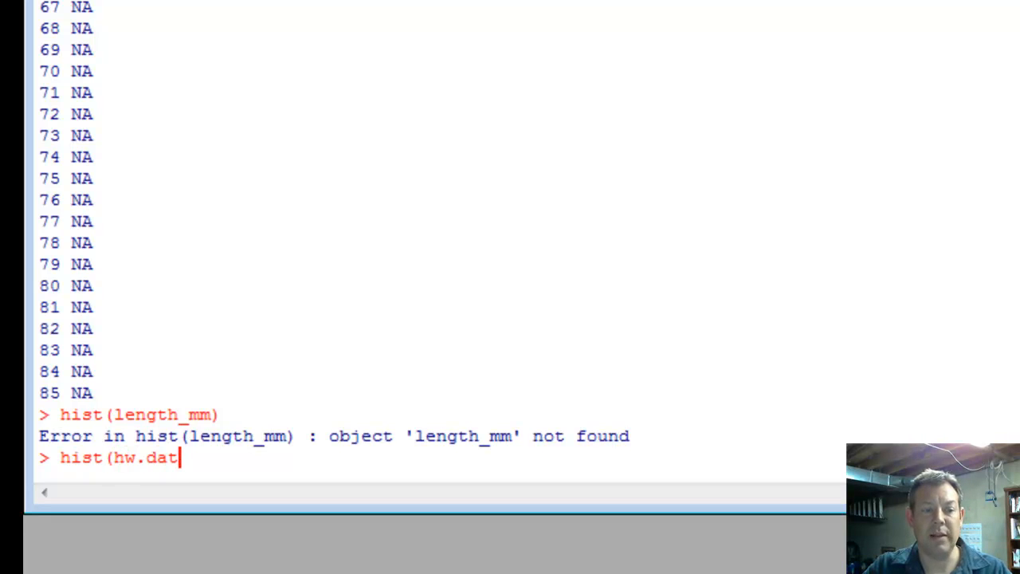
type("$")
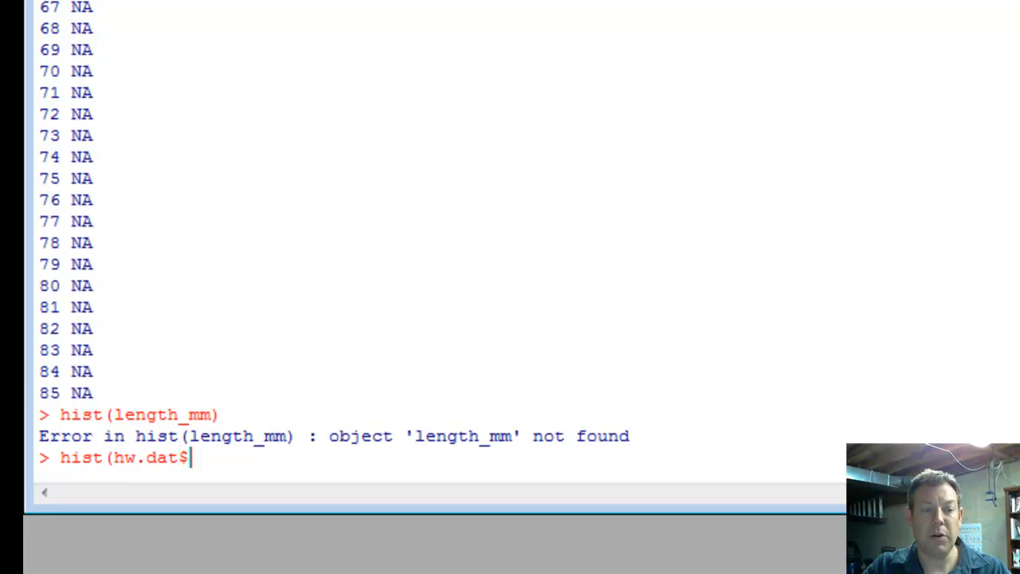
type("length")
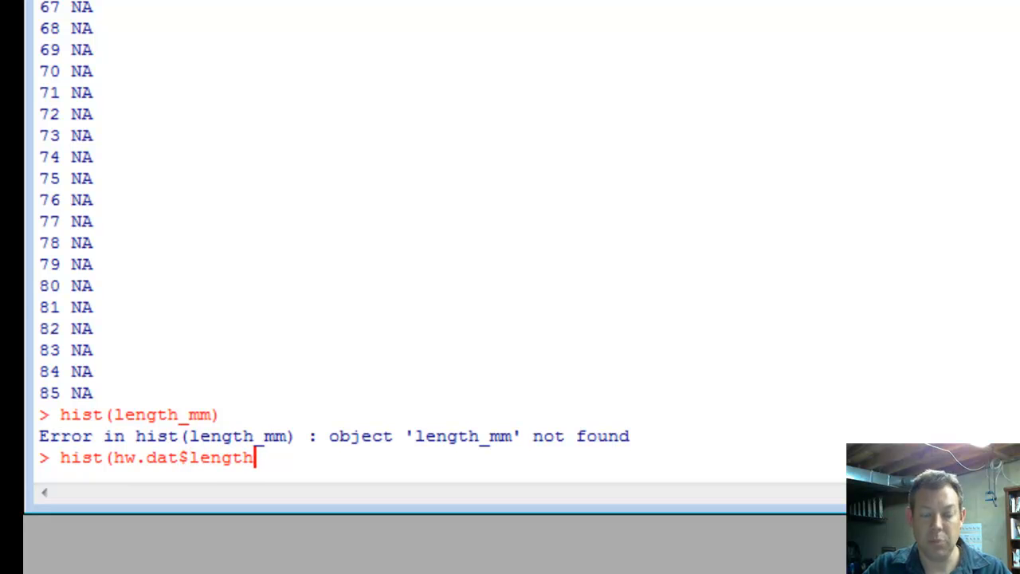
type("_mm)")
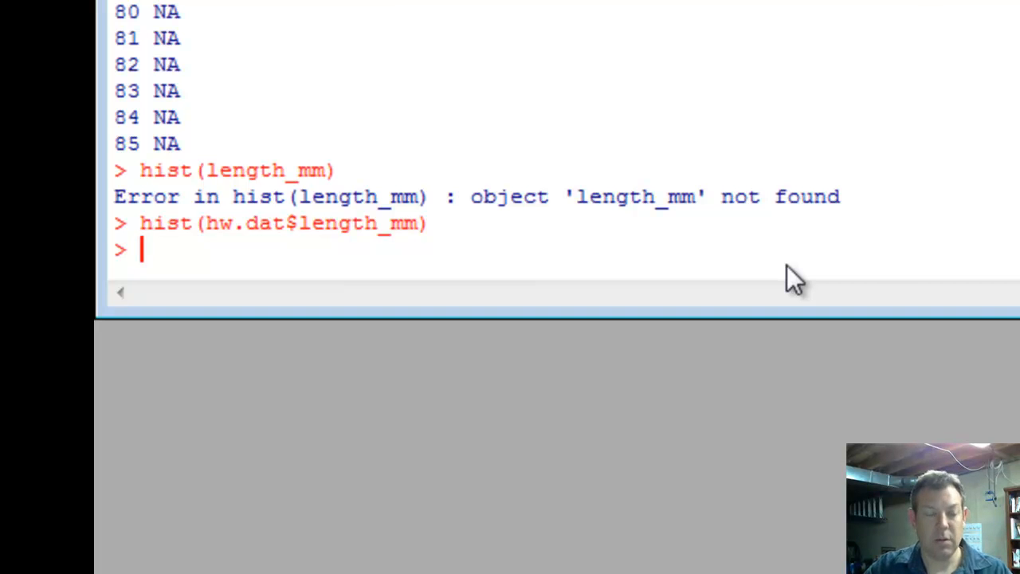
Step: Run attach(hw.dat) so length_mm is usable by name
type("attach(")
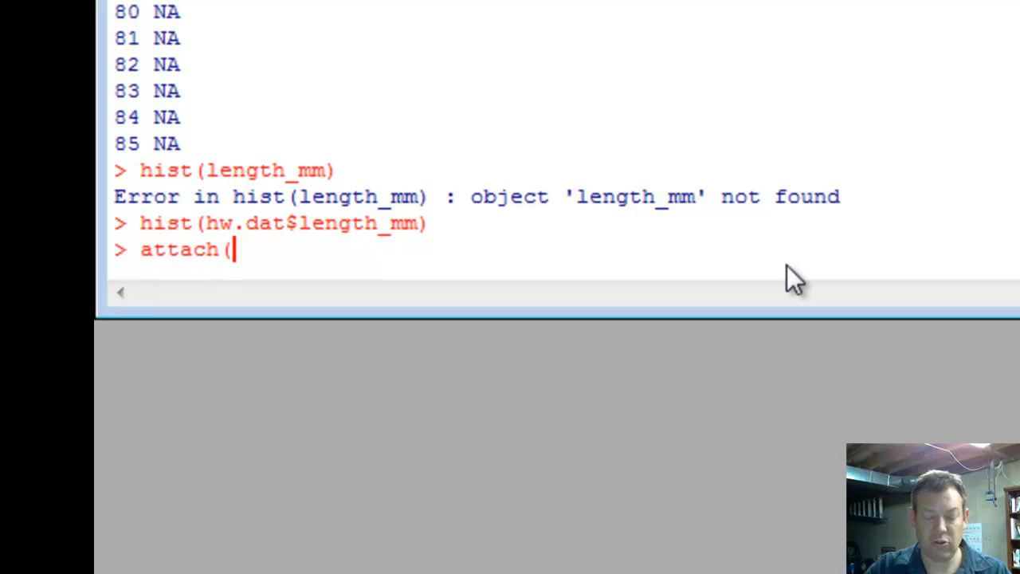
type("hw.dat")
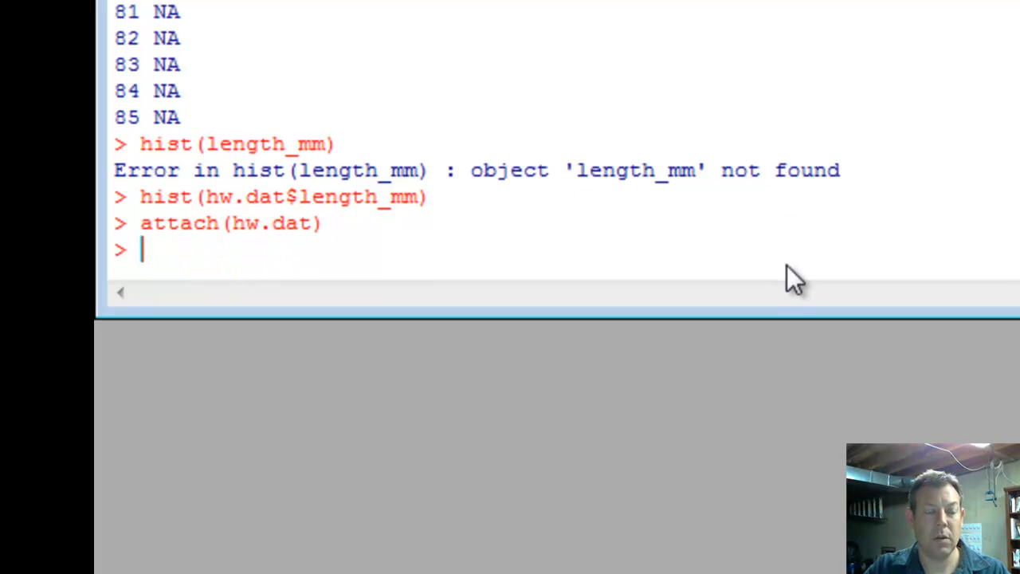
type("attach(hw.dat)")
type("hist(length_mm")
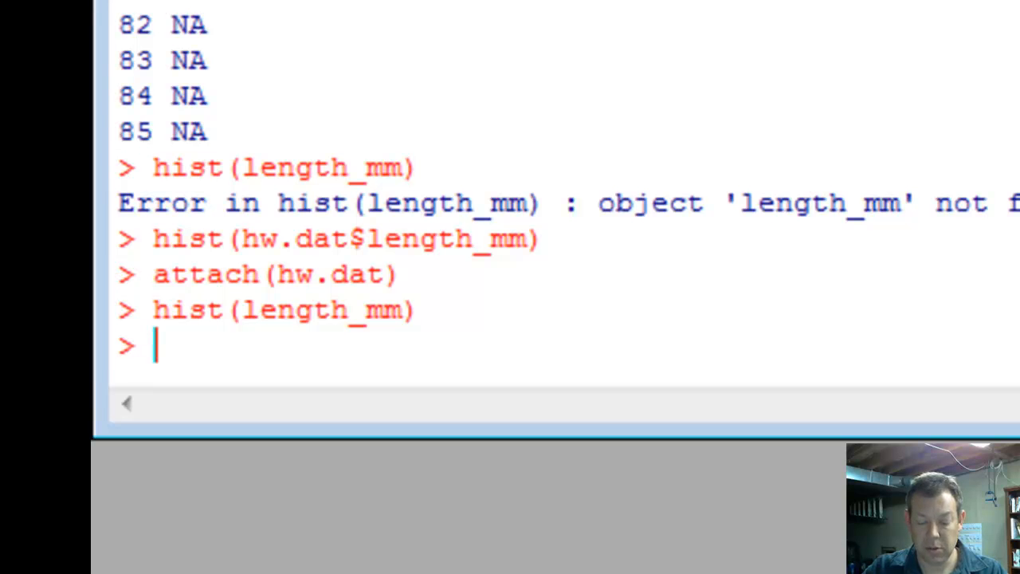
type("bins = s")
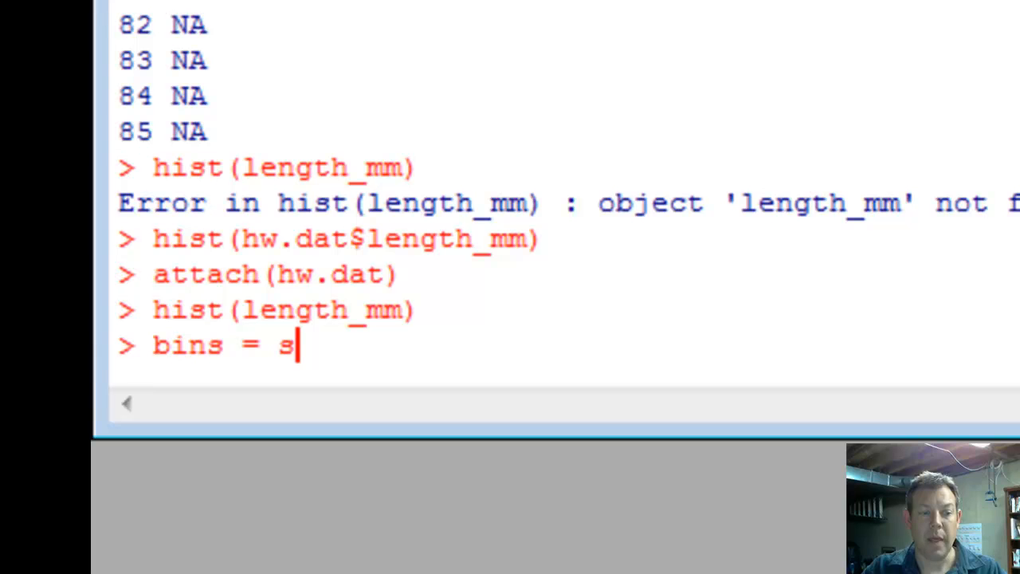
type("eq(")
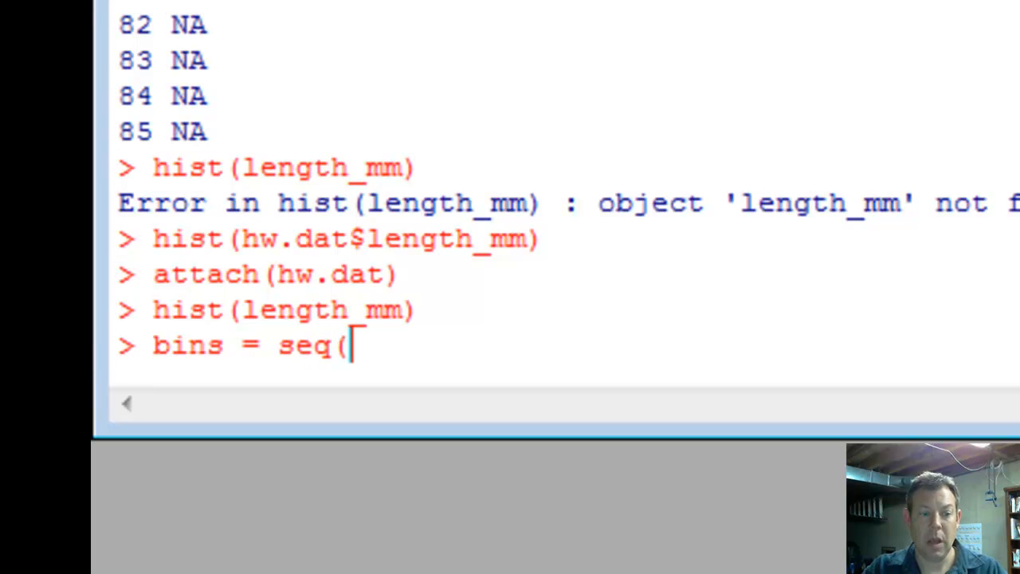
type("0,")
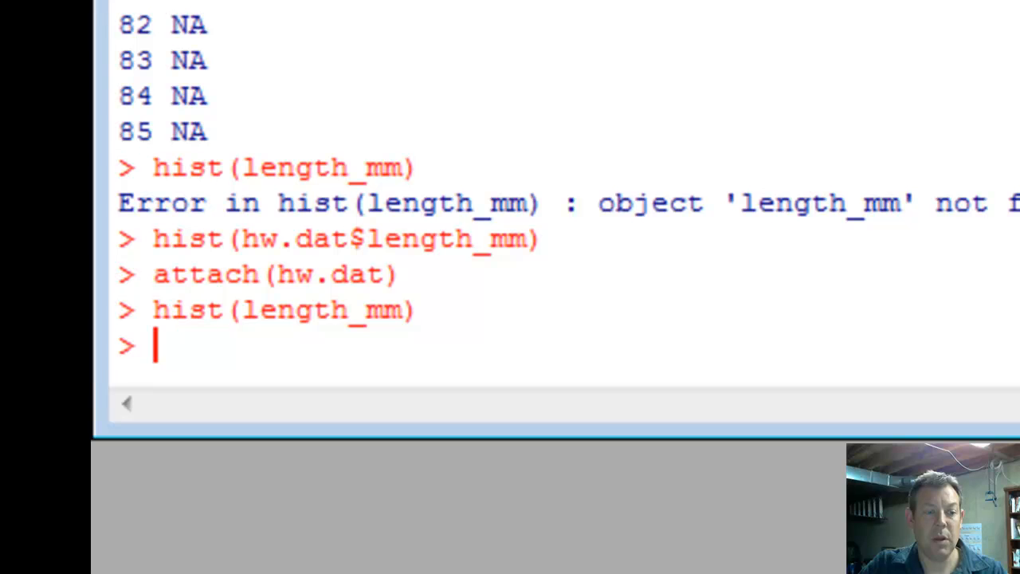
Step: Run max(length_mm), which reports 421
type("ma")
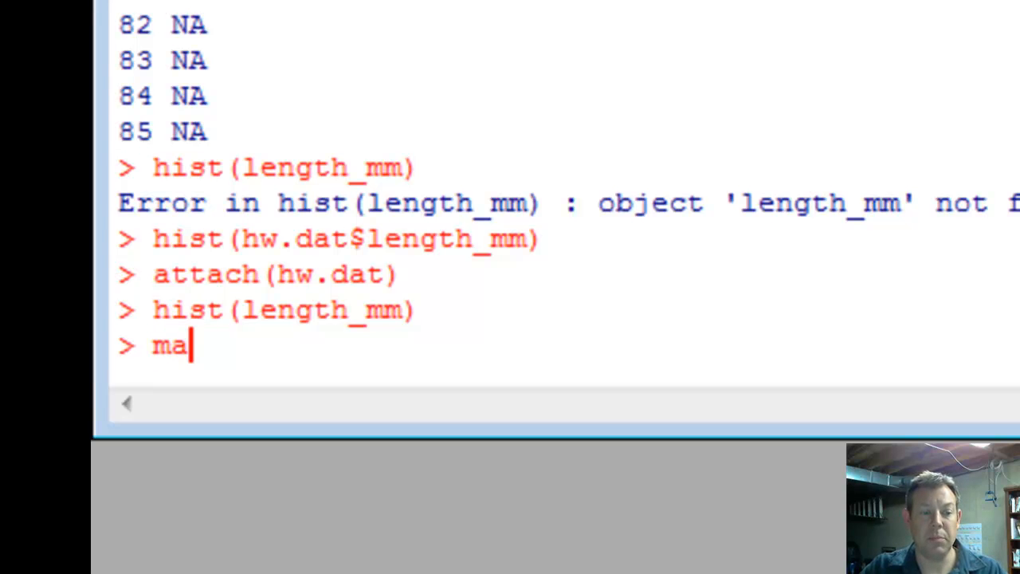
type("x(lengt")
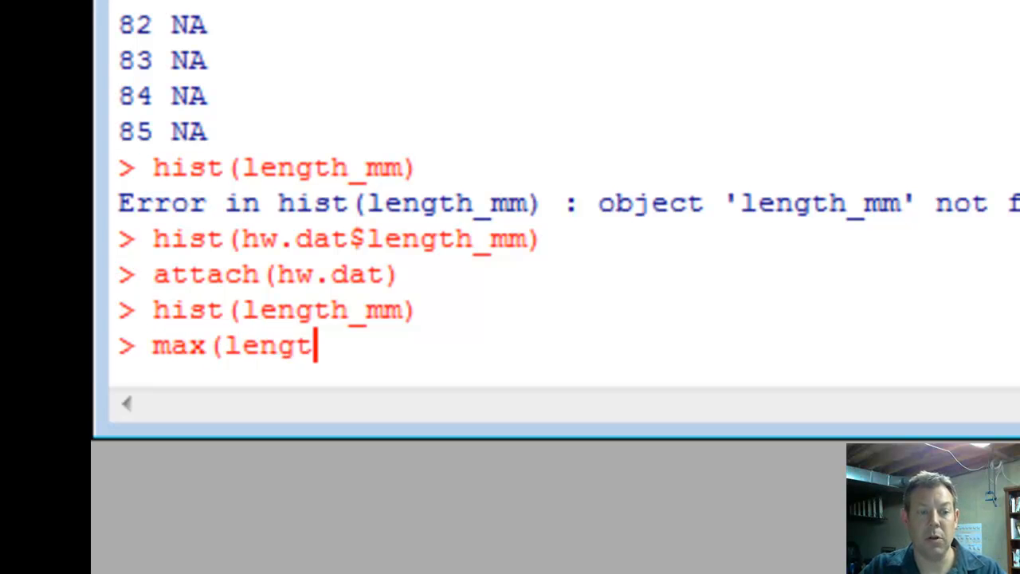
type("h_mm)")
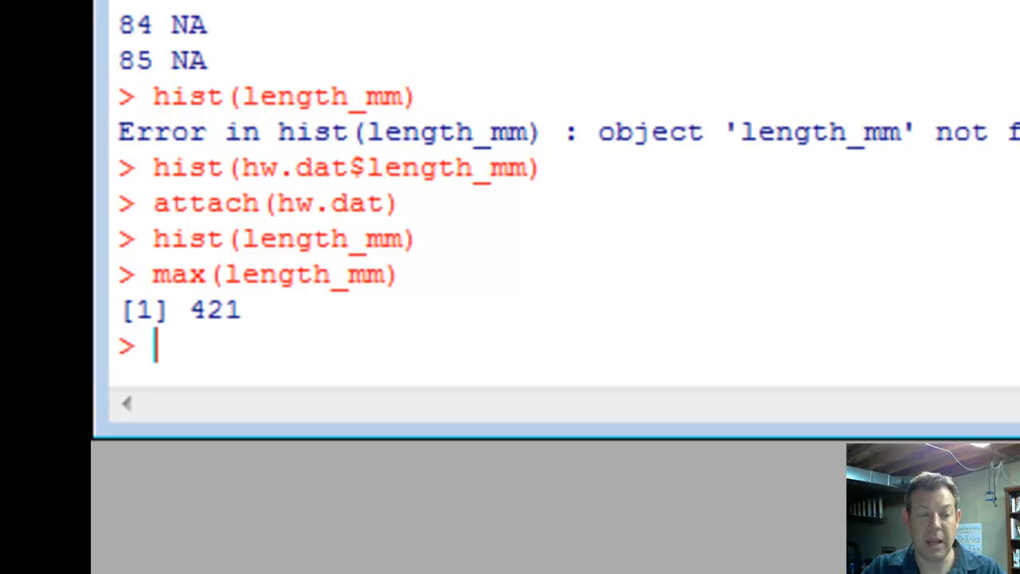
type("bins = s")
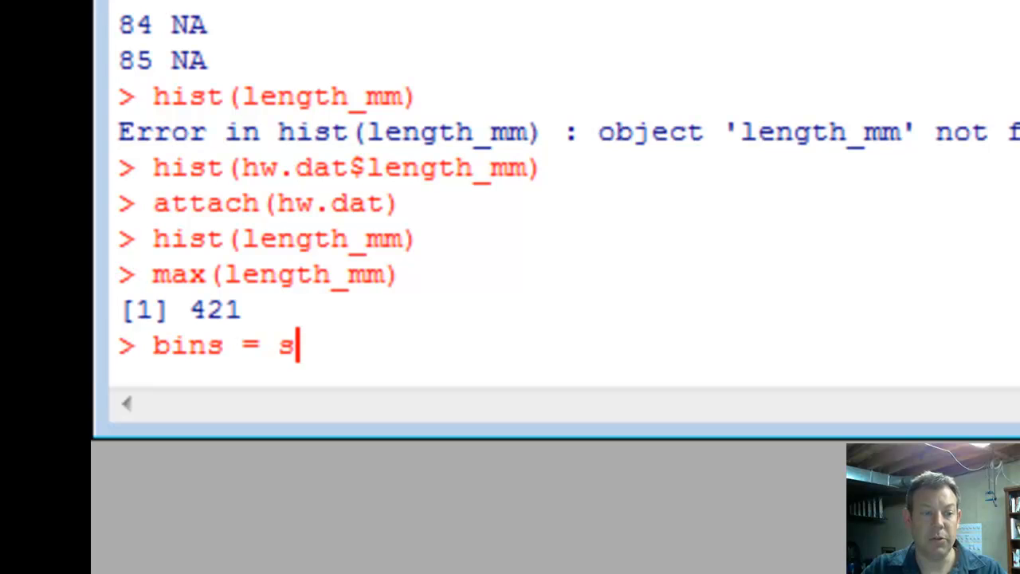
Step: Assign bins = seq(0, 425, by = 25) and print bins
type("eq(")
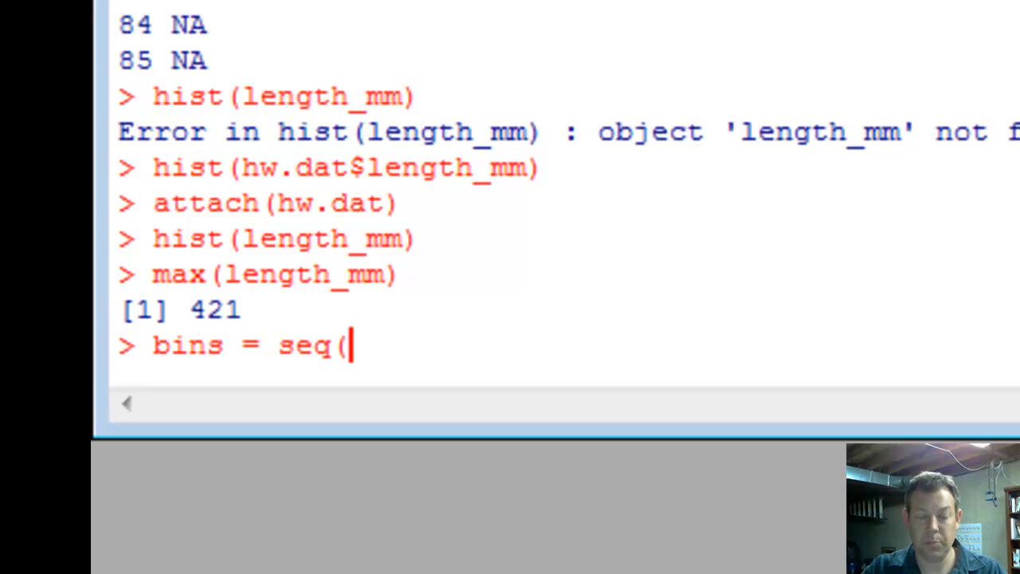
type("0,")
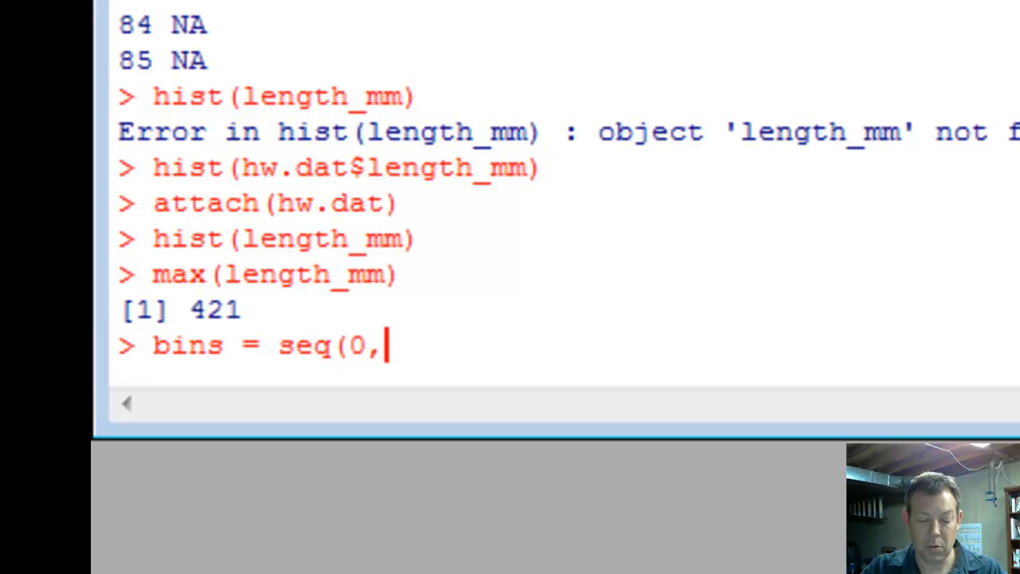
type("425")
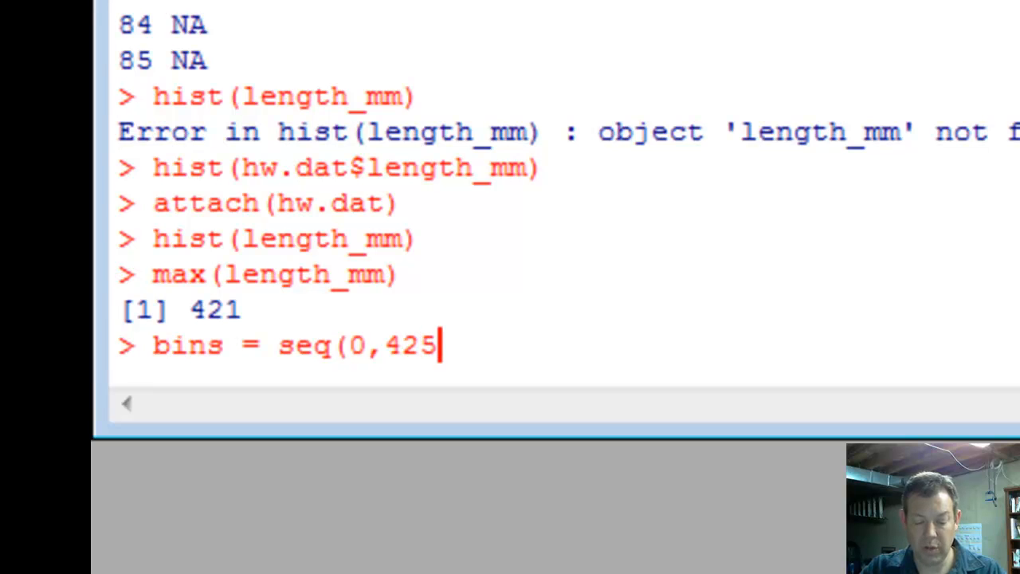
type(", by")
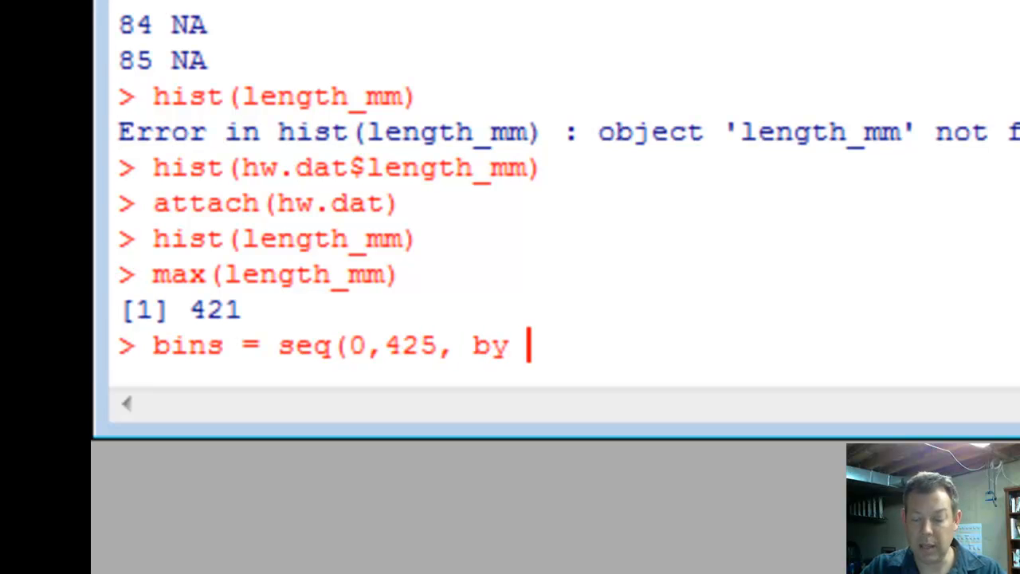
type("= 25")
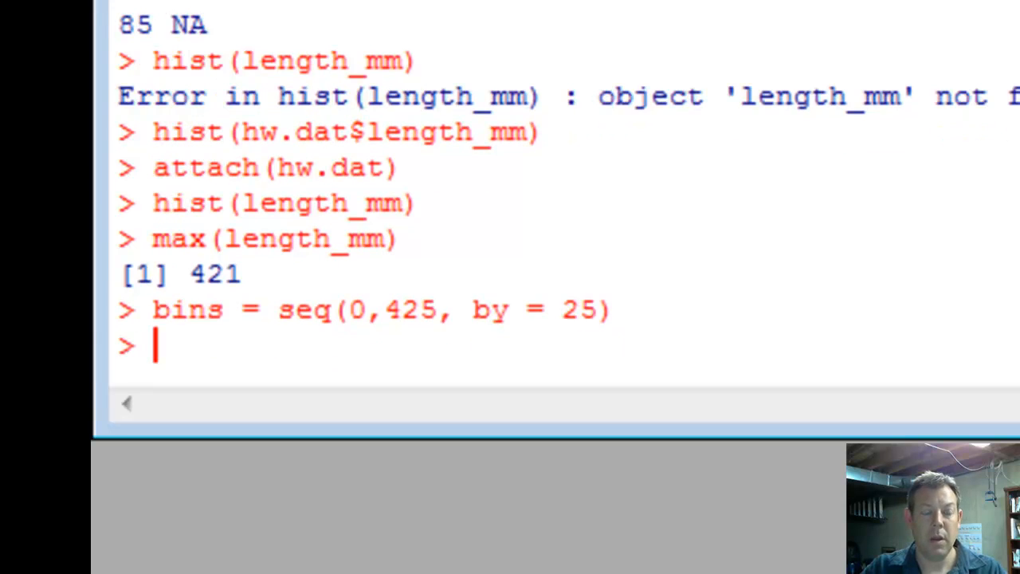
type("bin")
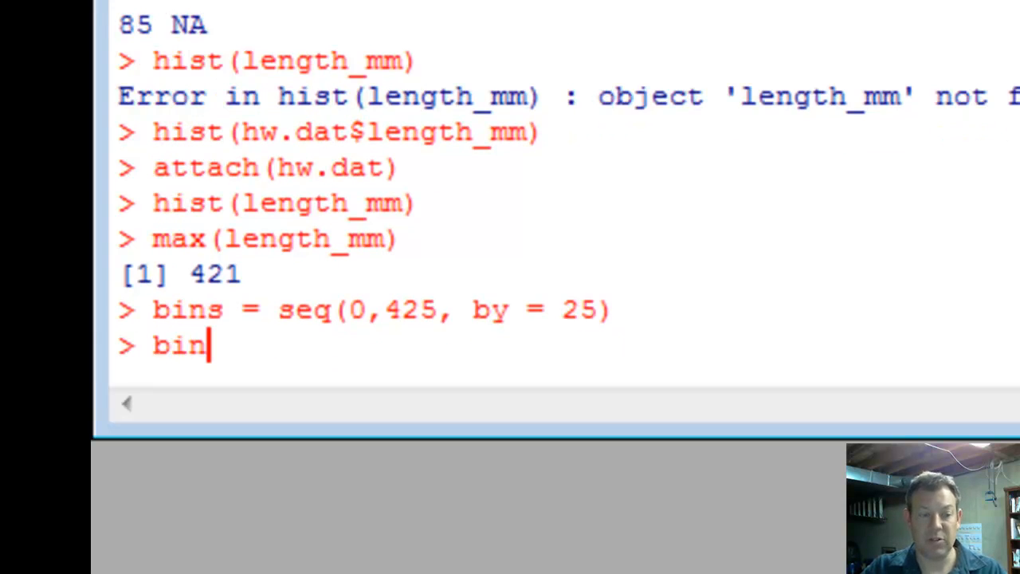
type("s")
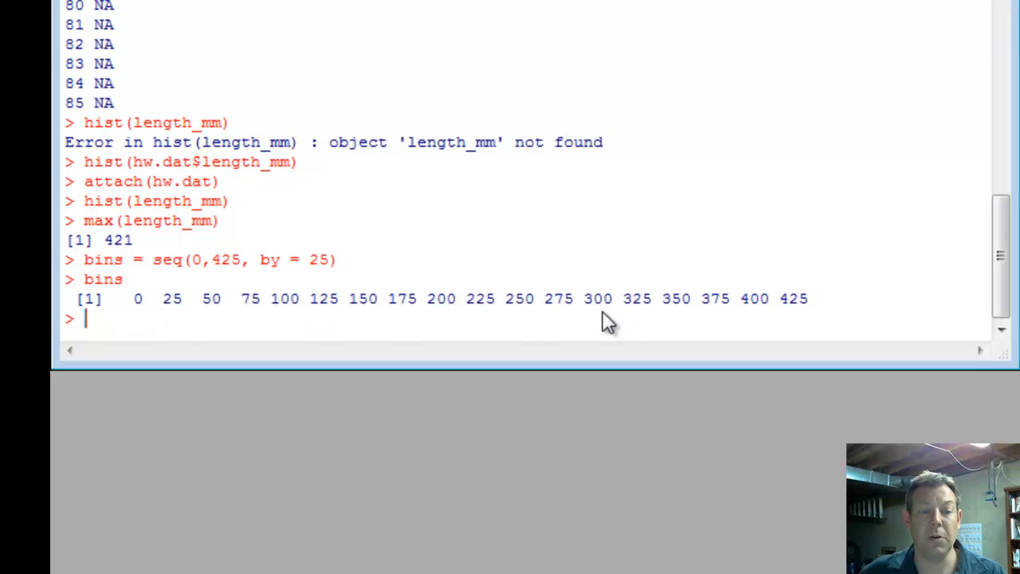
mouse_move(597, 212)
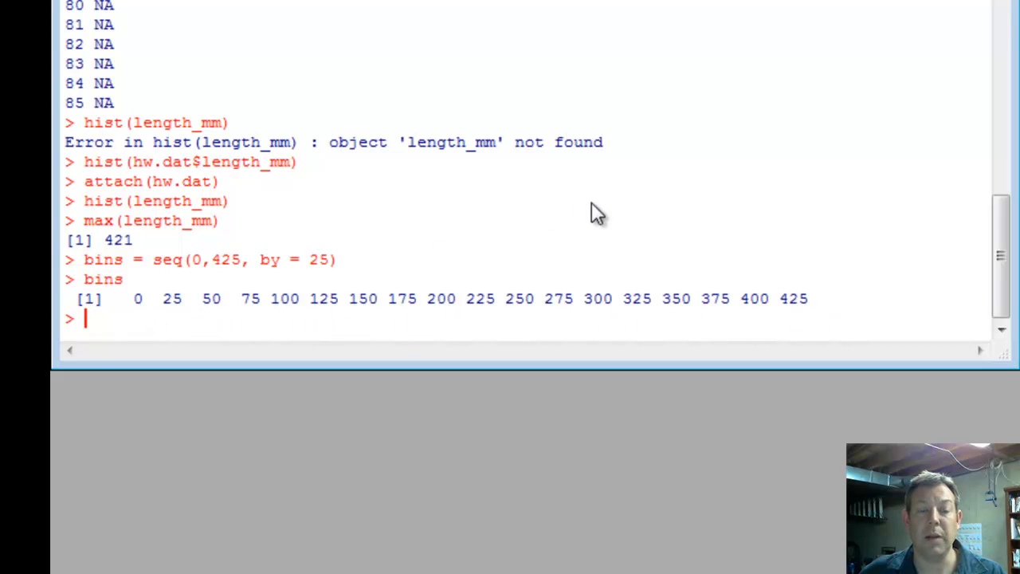
mouse_move(872, 339)
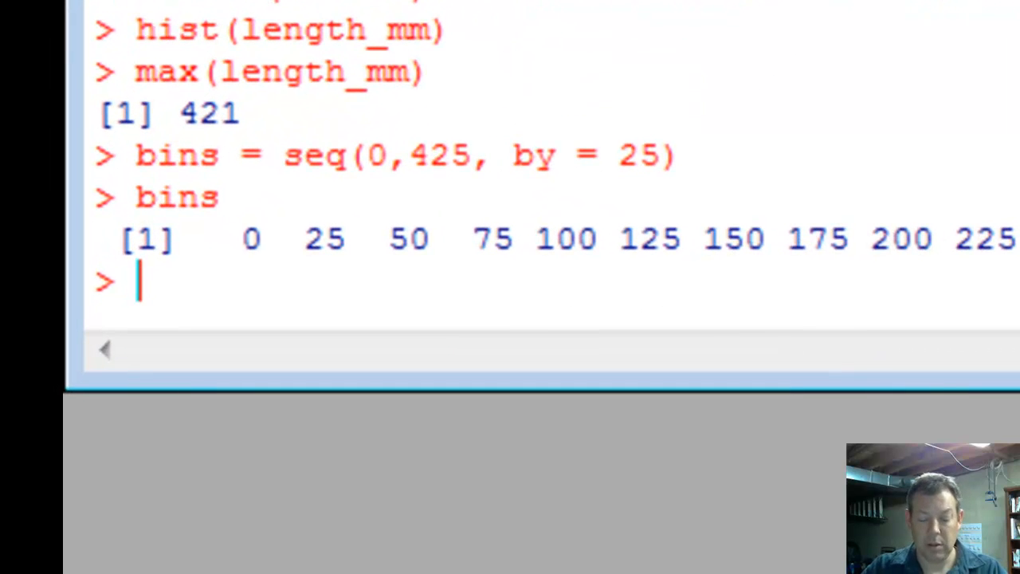
Step: Run hist(length_mm, breaks = bins) to draw 25-mm bins from 0 to 425
type("hist(")
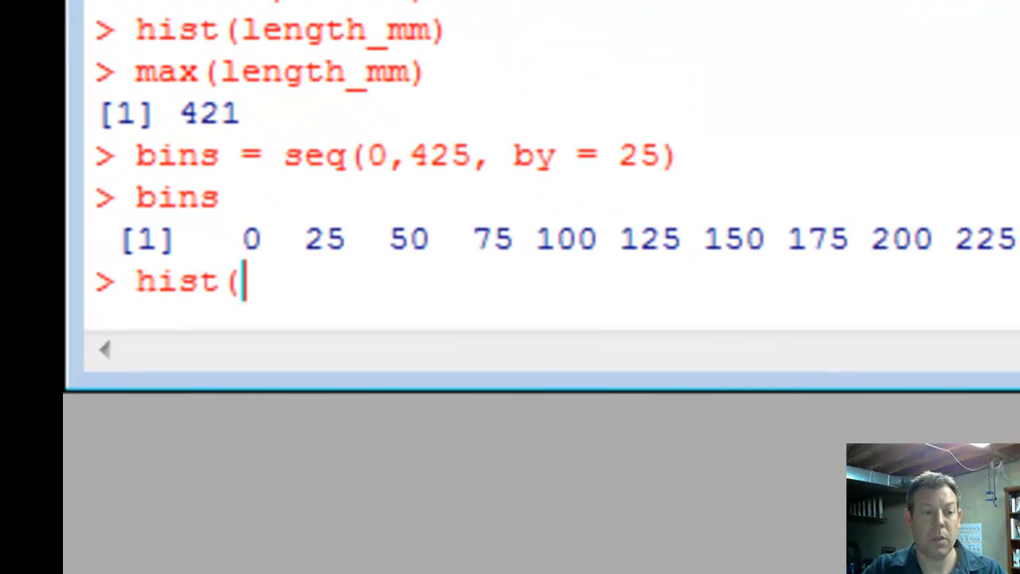
type("length_m")
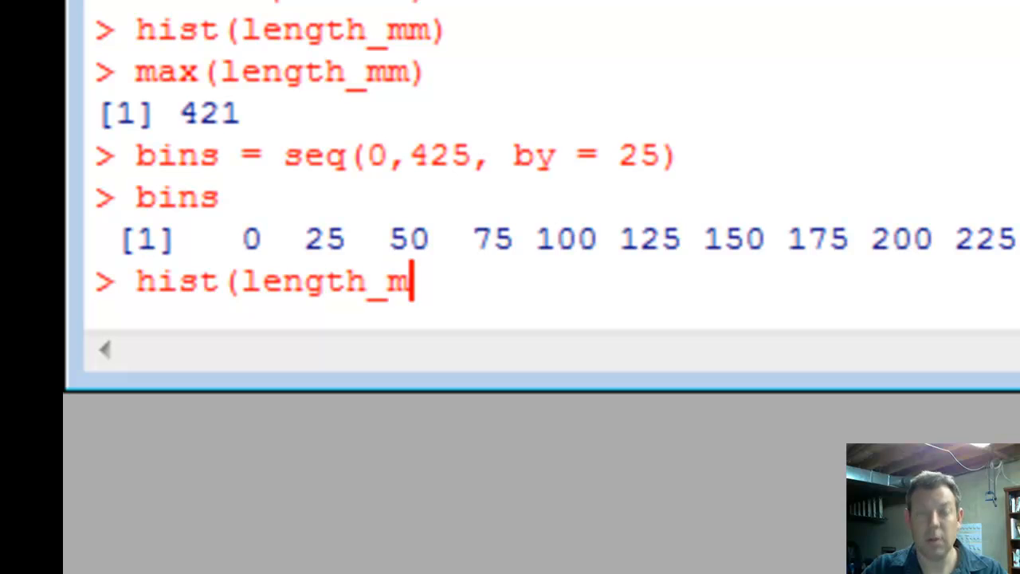
type("m,")
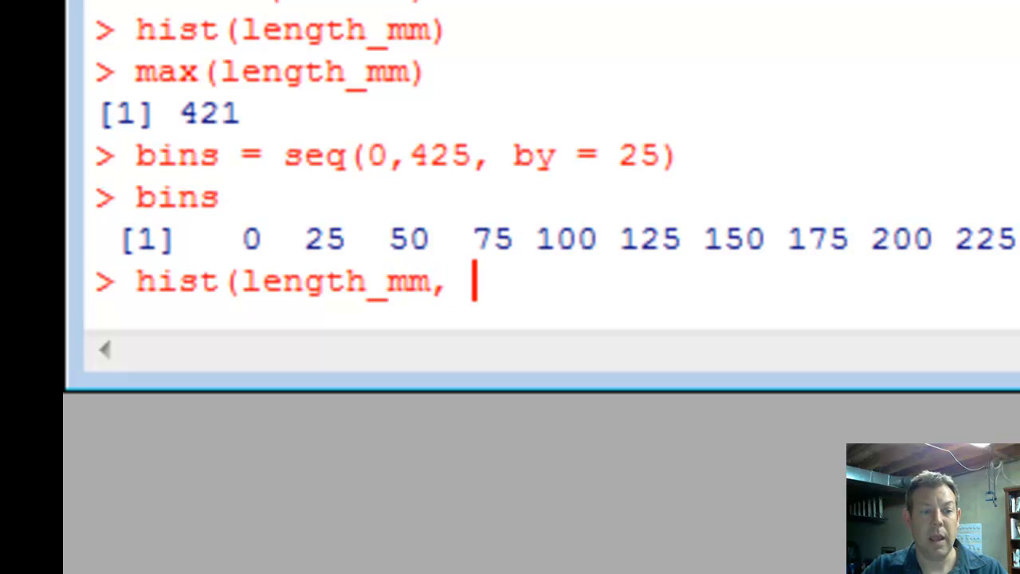
type("breaks =")
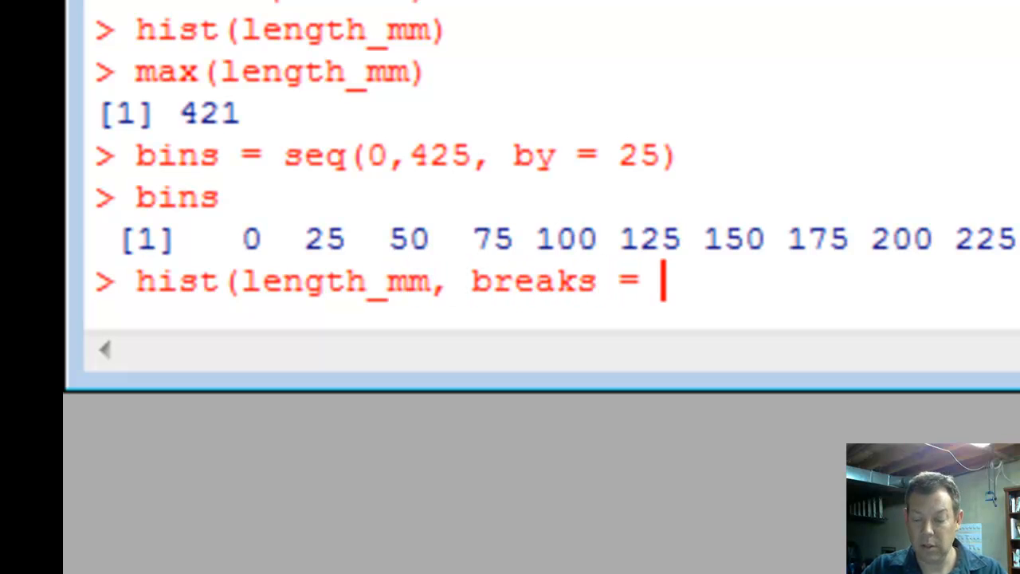
type("bins")
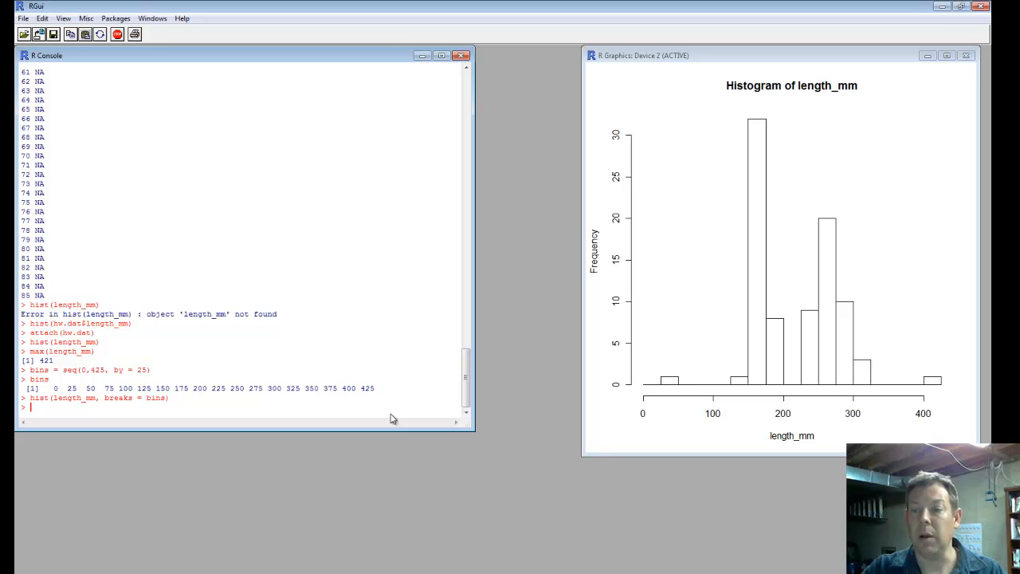
mouse_move(719, 59)
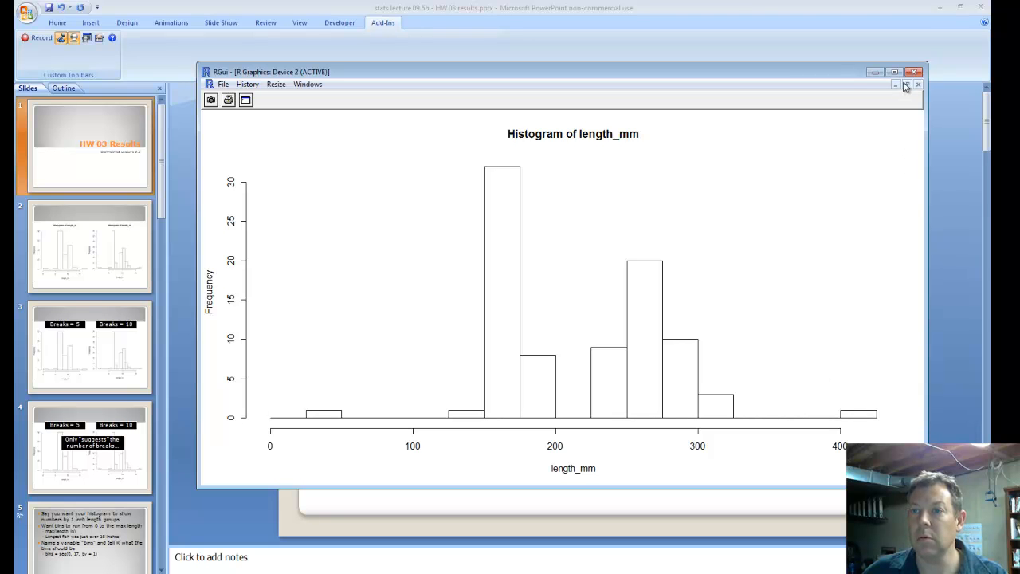
Step: Resize the R Graphics: Device 2 window showing the length_mm histogram
left_click(904, 85)
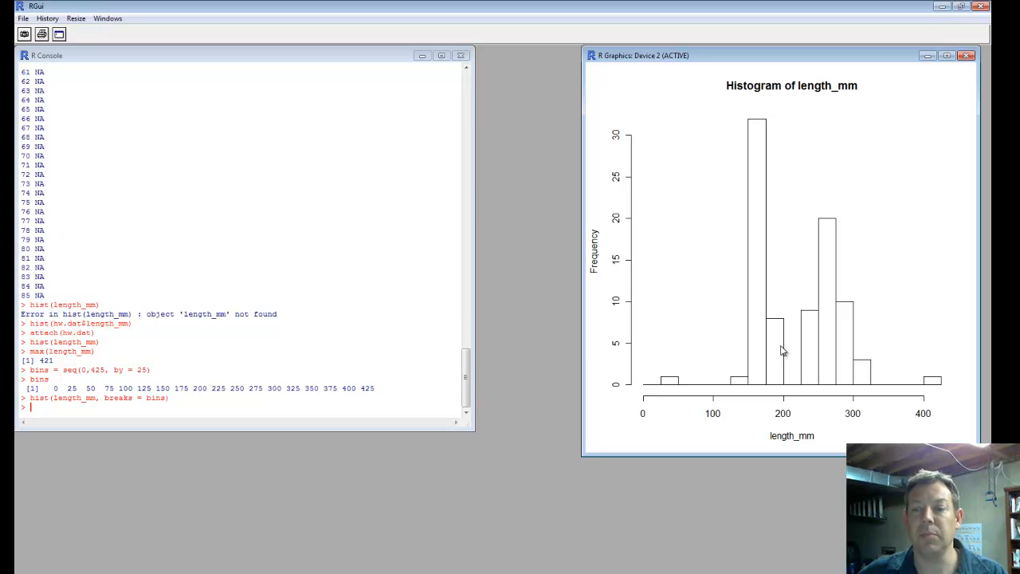
mouse_move(711, 355)
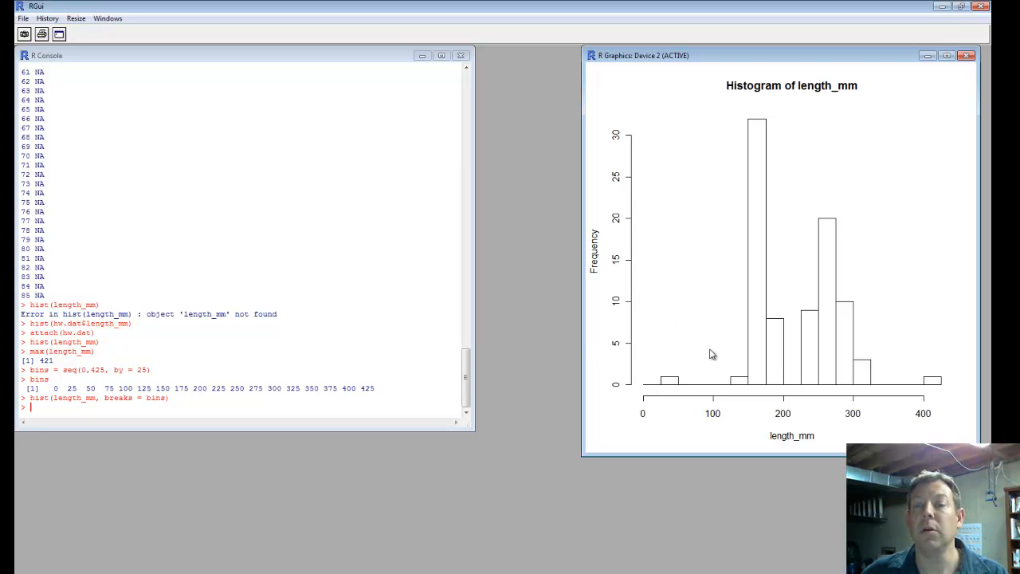